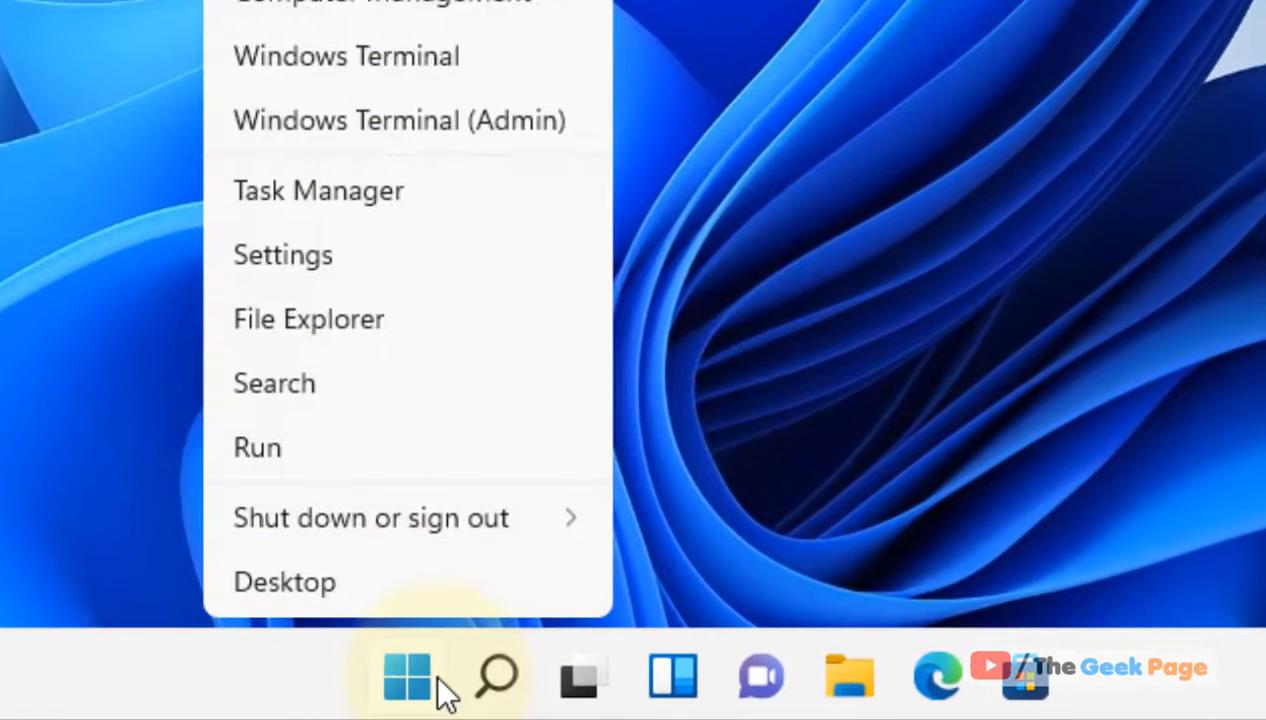
mouse_move(350, 280)
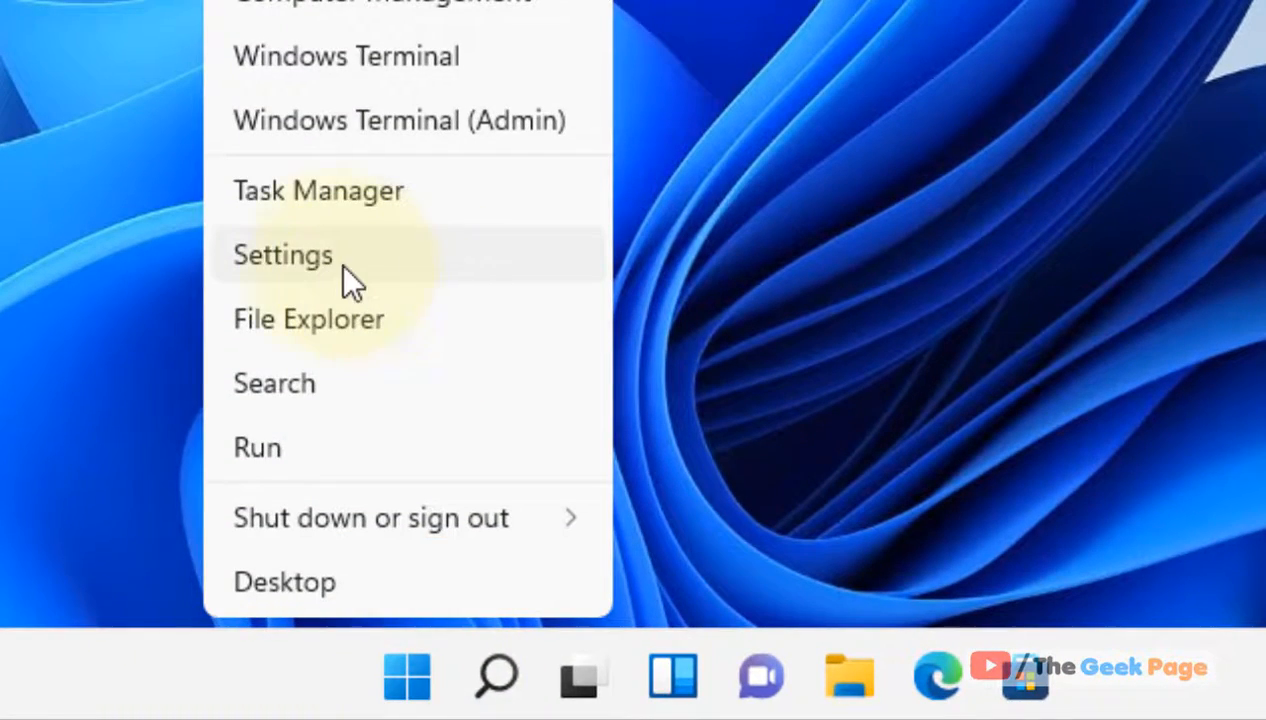
Step: Launch the Settings app from the Start button's quick-link menu
click(284, 254)
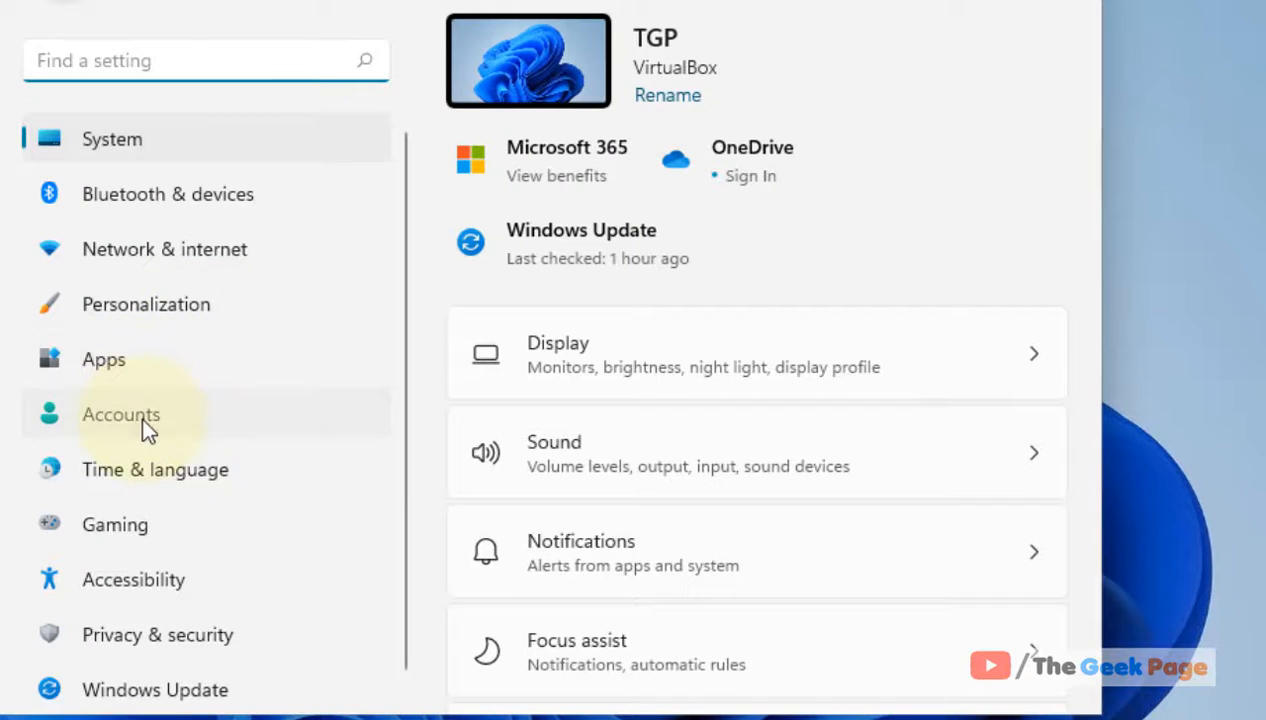
Step: Show the Accounts 'Your info' page with 'Sign in with a local account instead' in view
click(122, 414)
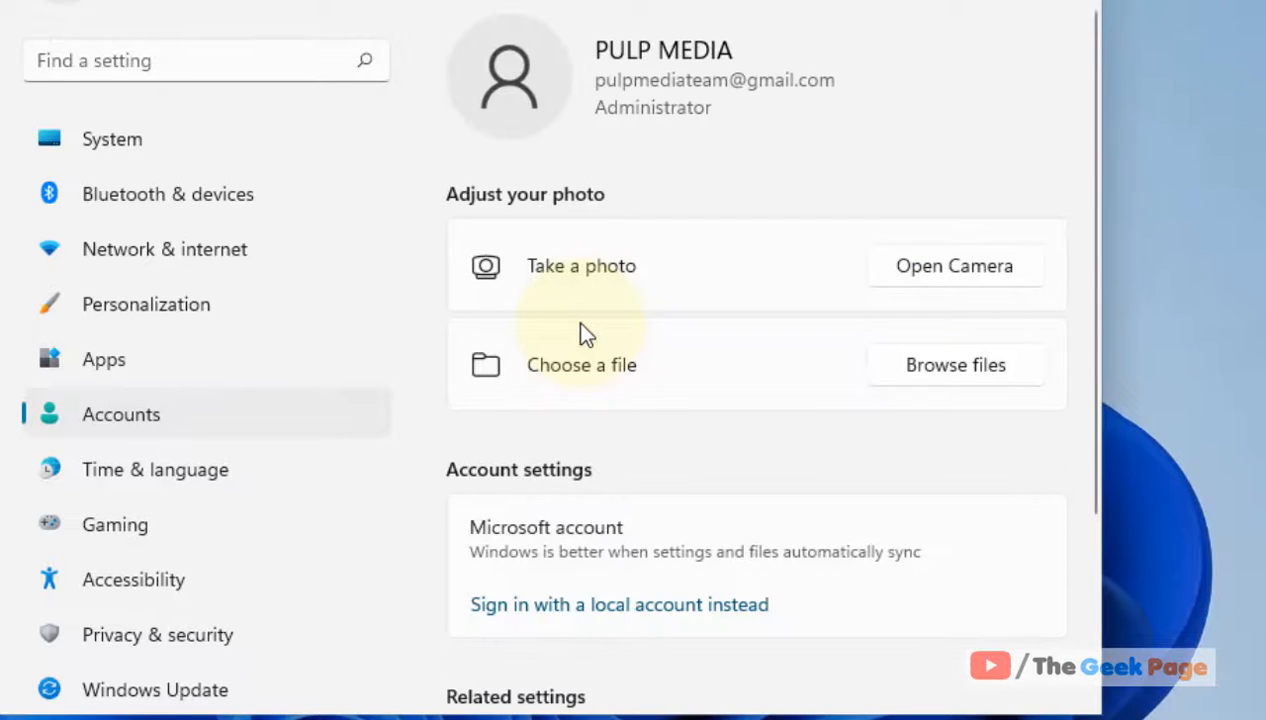
scroll(down, 3)
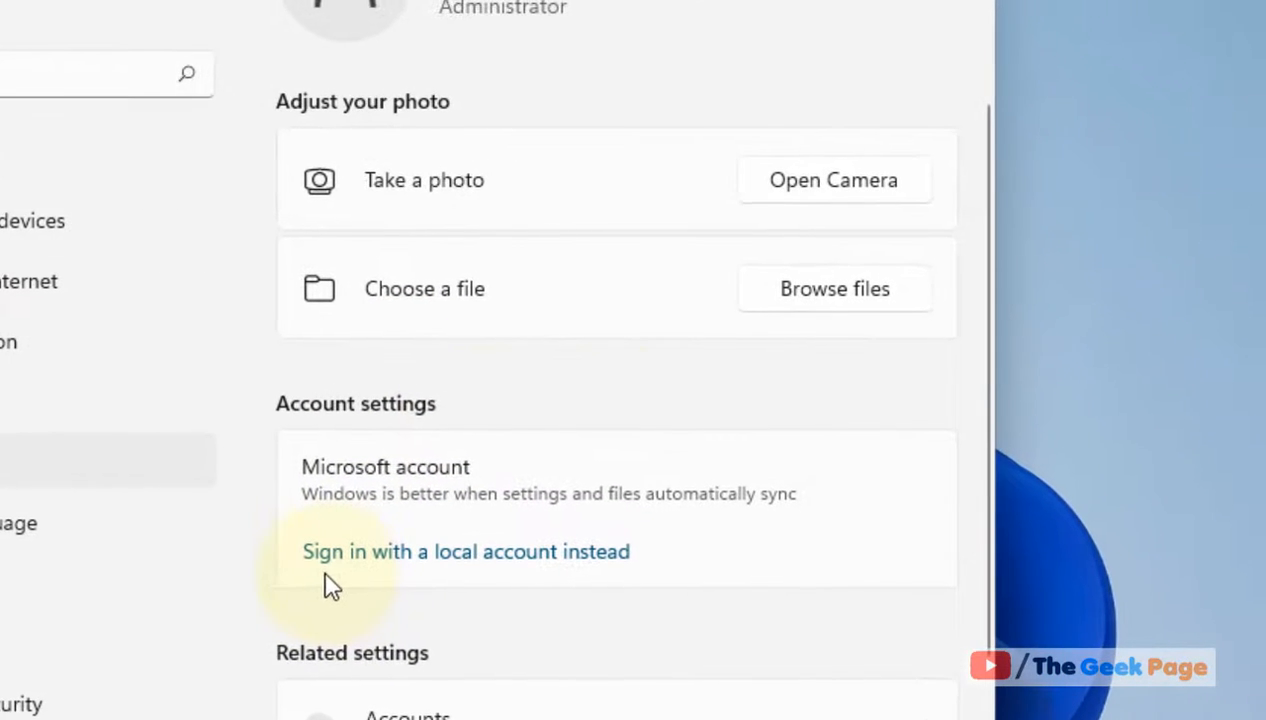
mouse_move(608, 576)
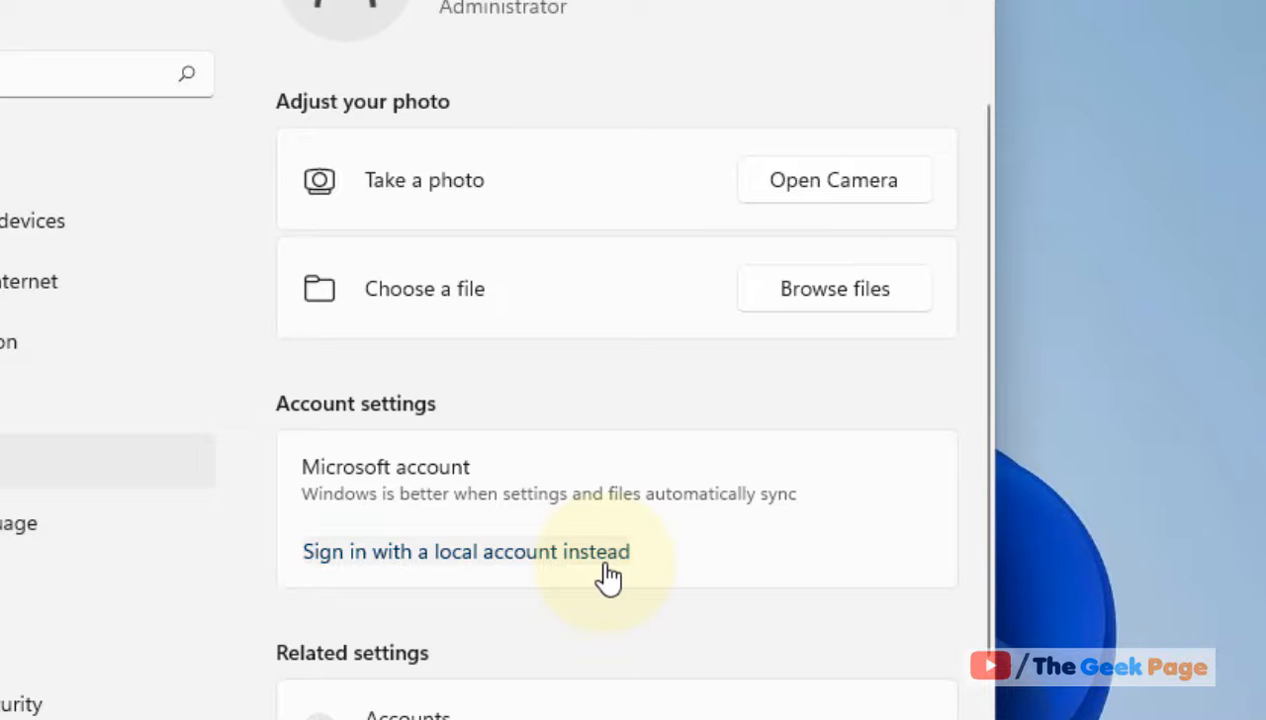
Step: Begin 'Sign in with a local account instead' and verify identity with the Windows Security PIN
click(464, 552)
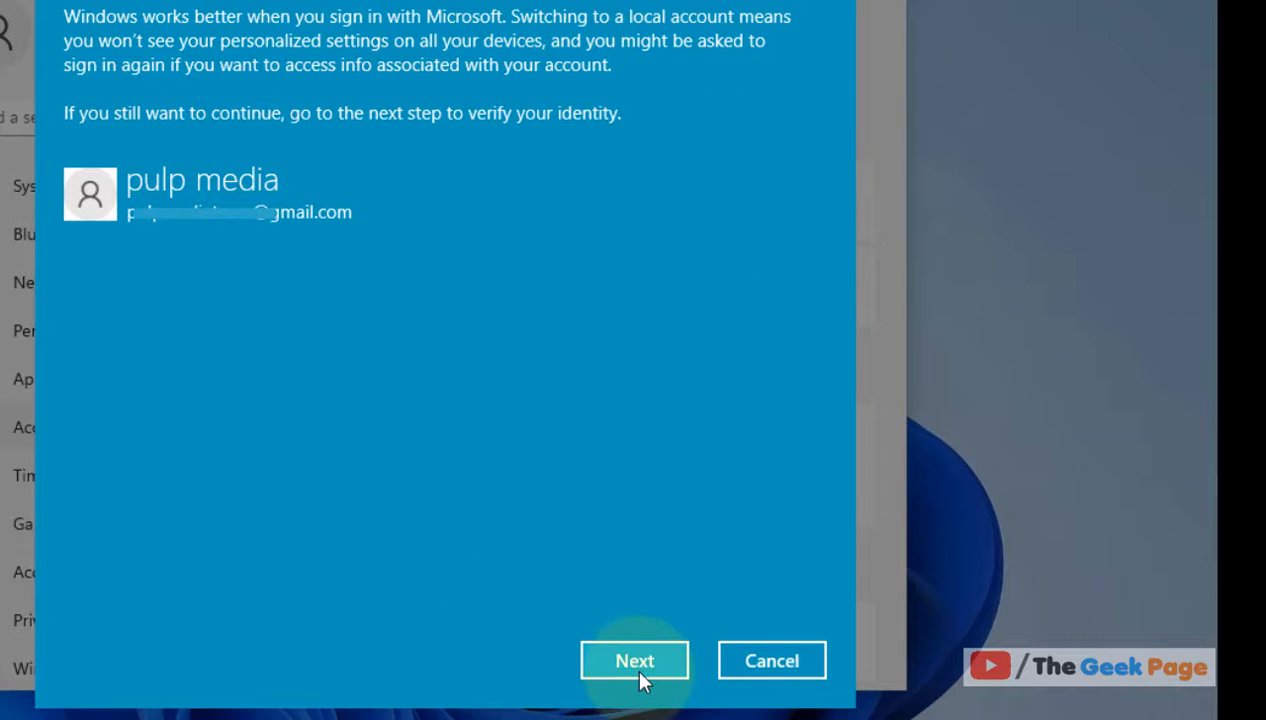
click(636, 660)
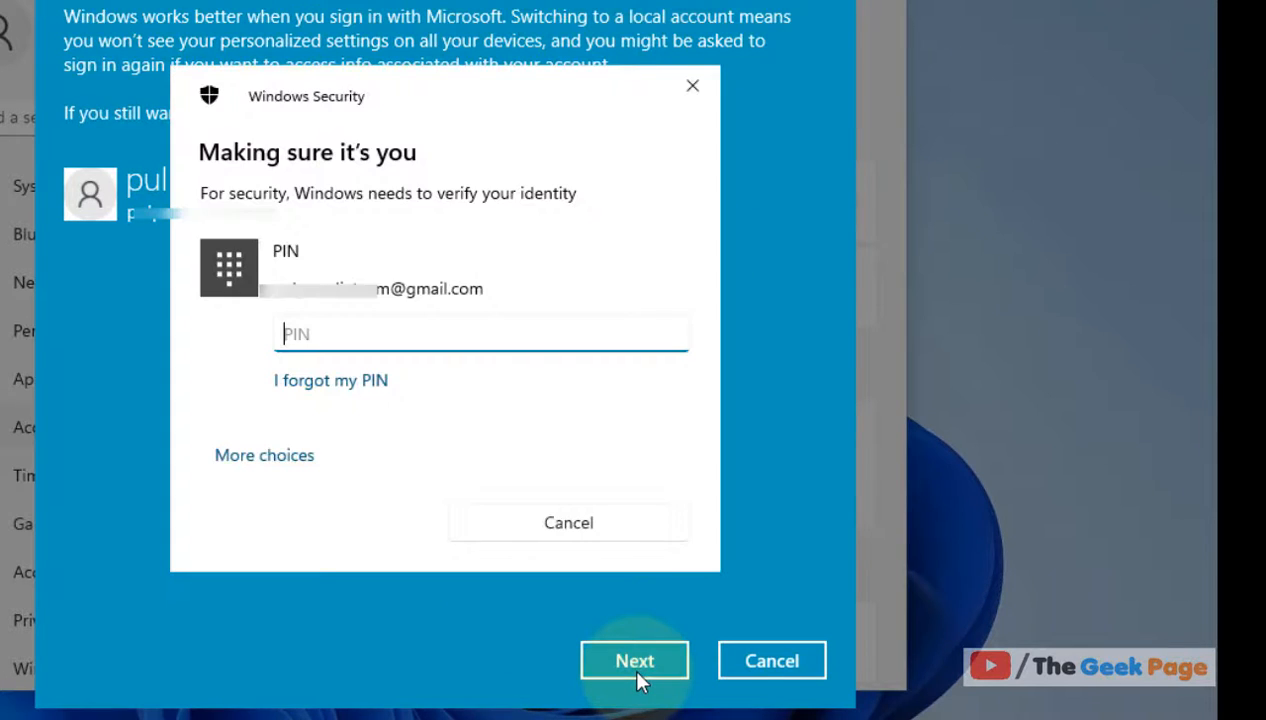
mouse_move(568, 522)
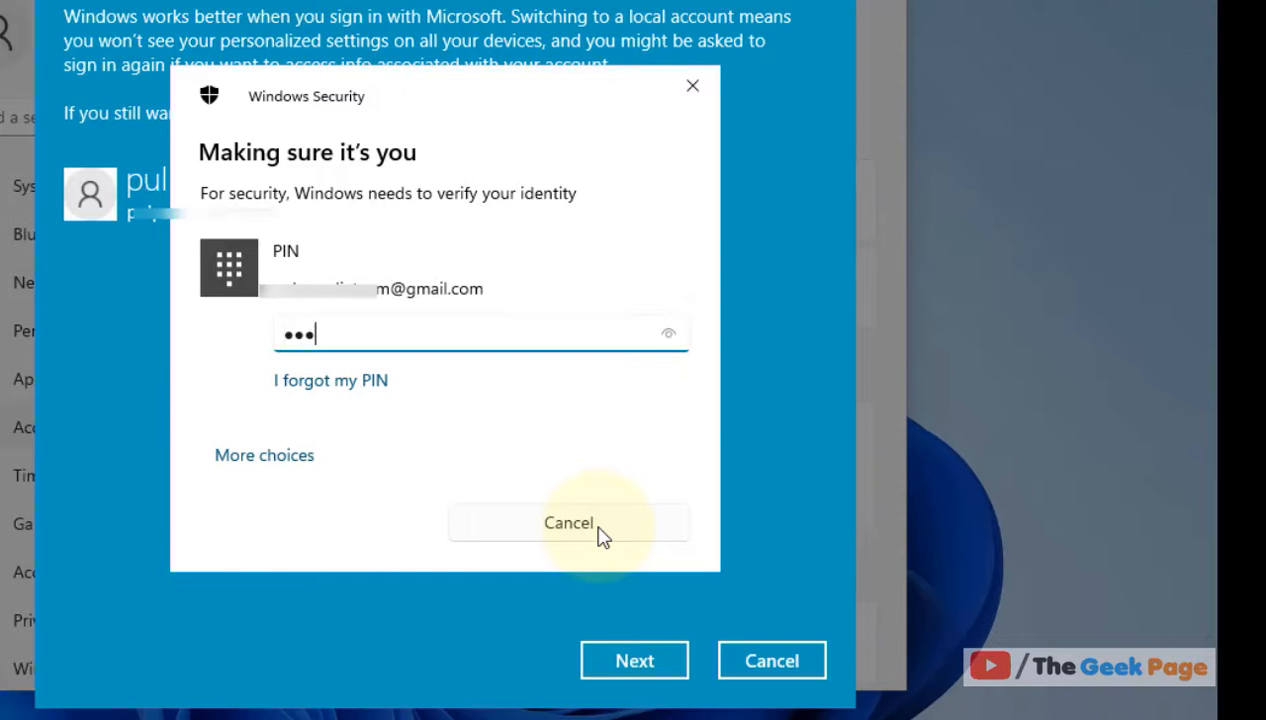
click(568, 522)
text(pulpm)
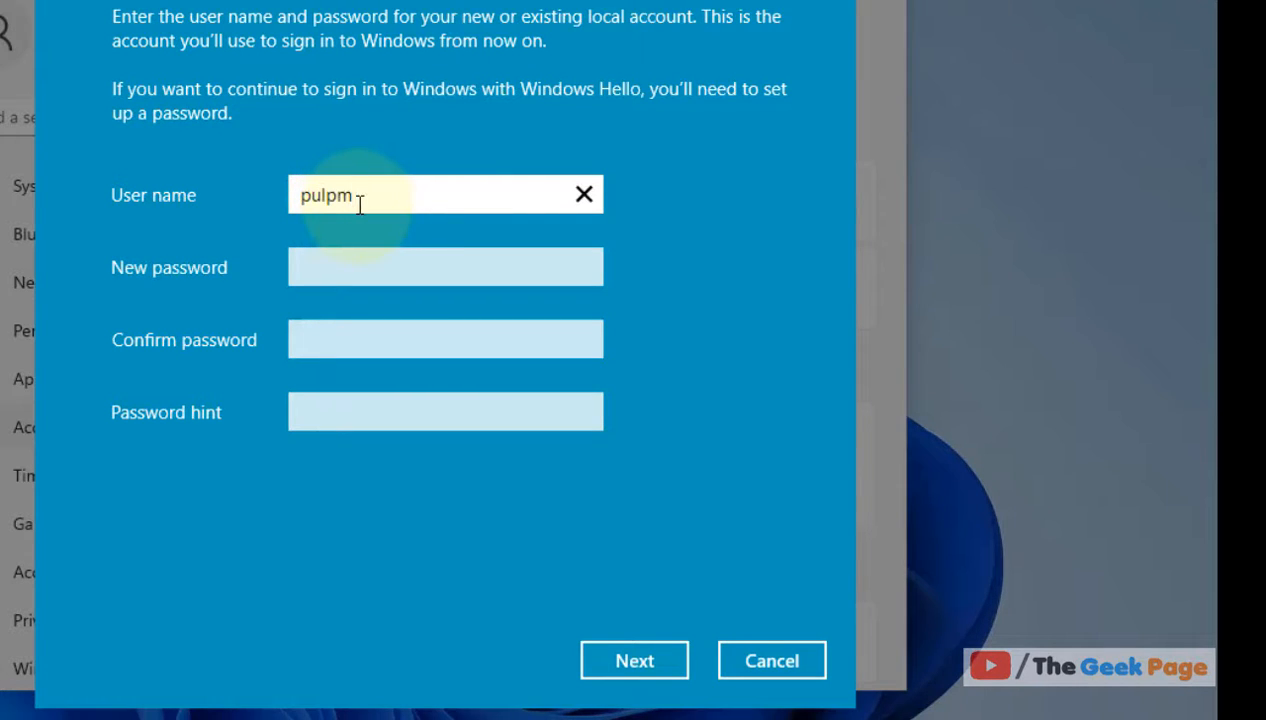
Step: Enter local user name pulpmedia, password and hint, then continue to the finish step
text(edia)
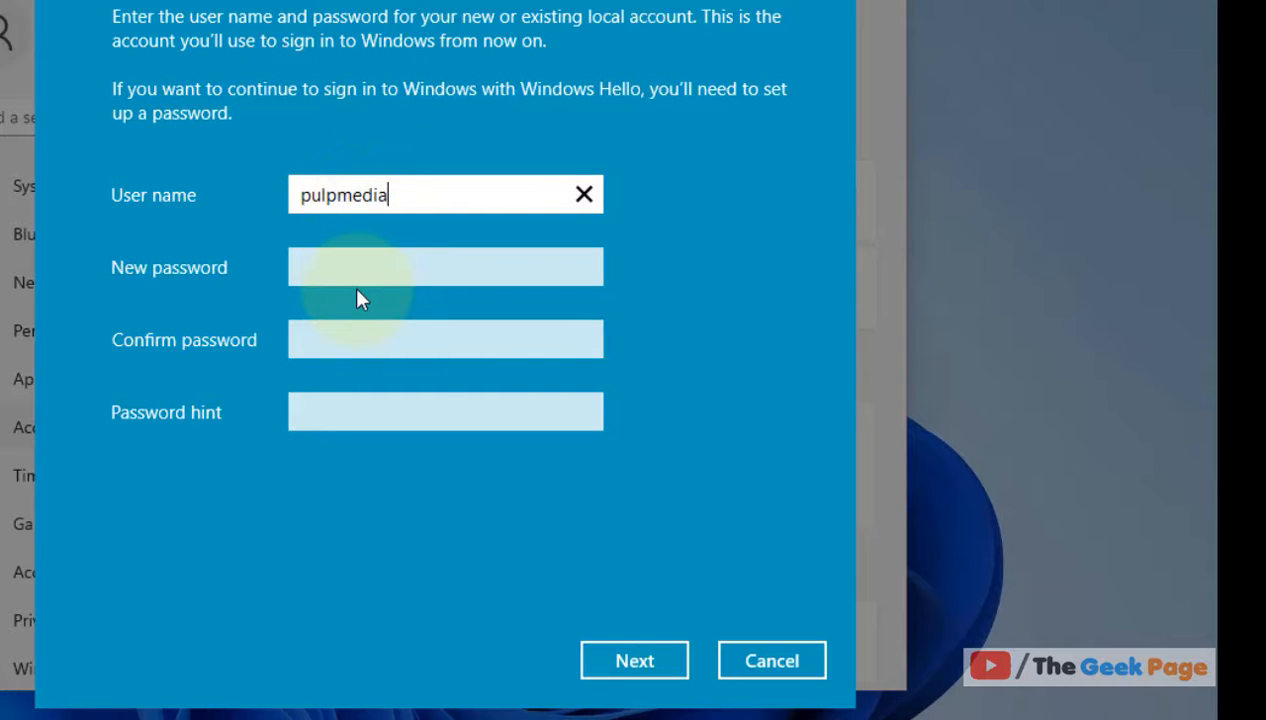
click(444, 266)
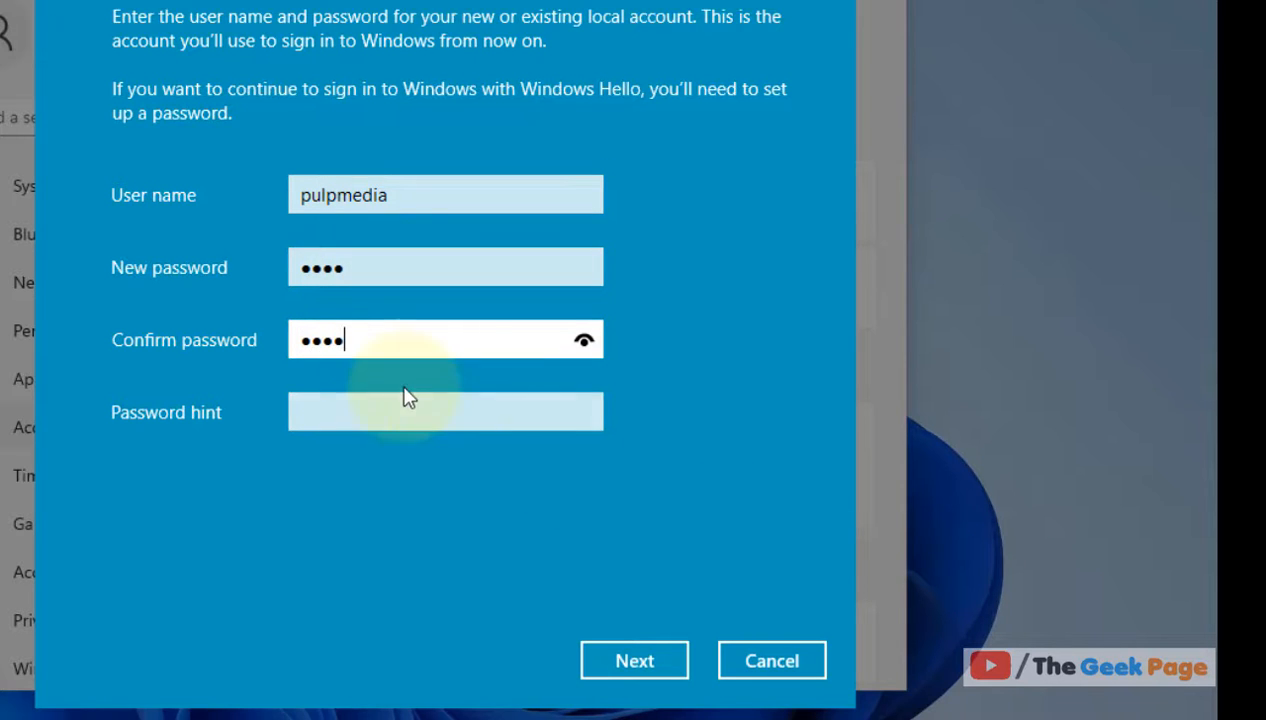
text(ye)
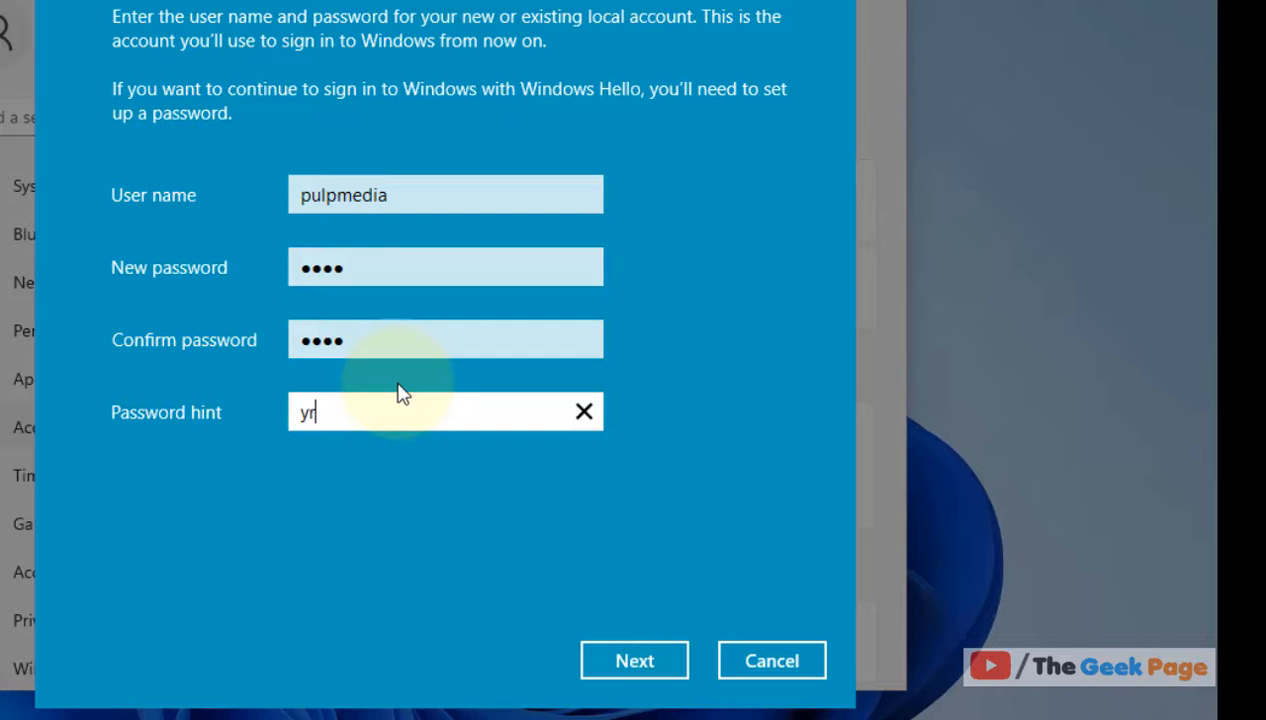
mouse_move(634, 660)
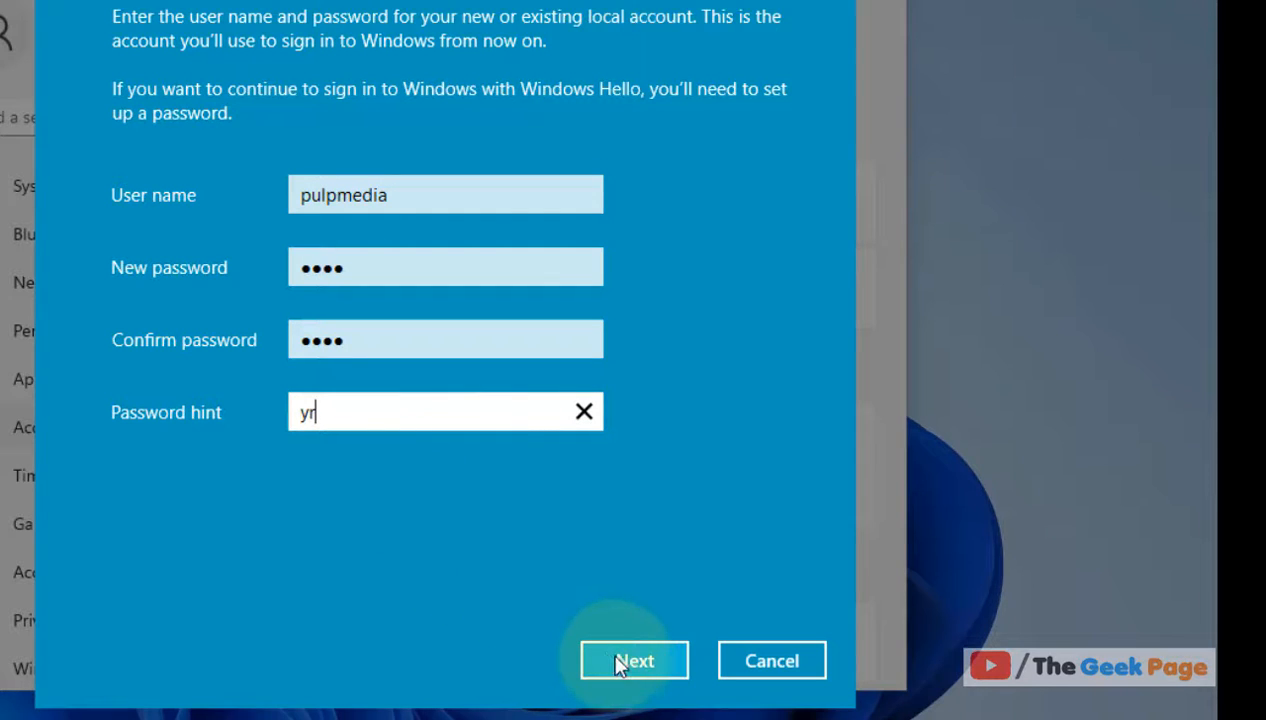
click(634, 660)
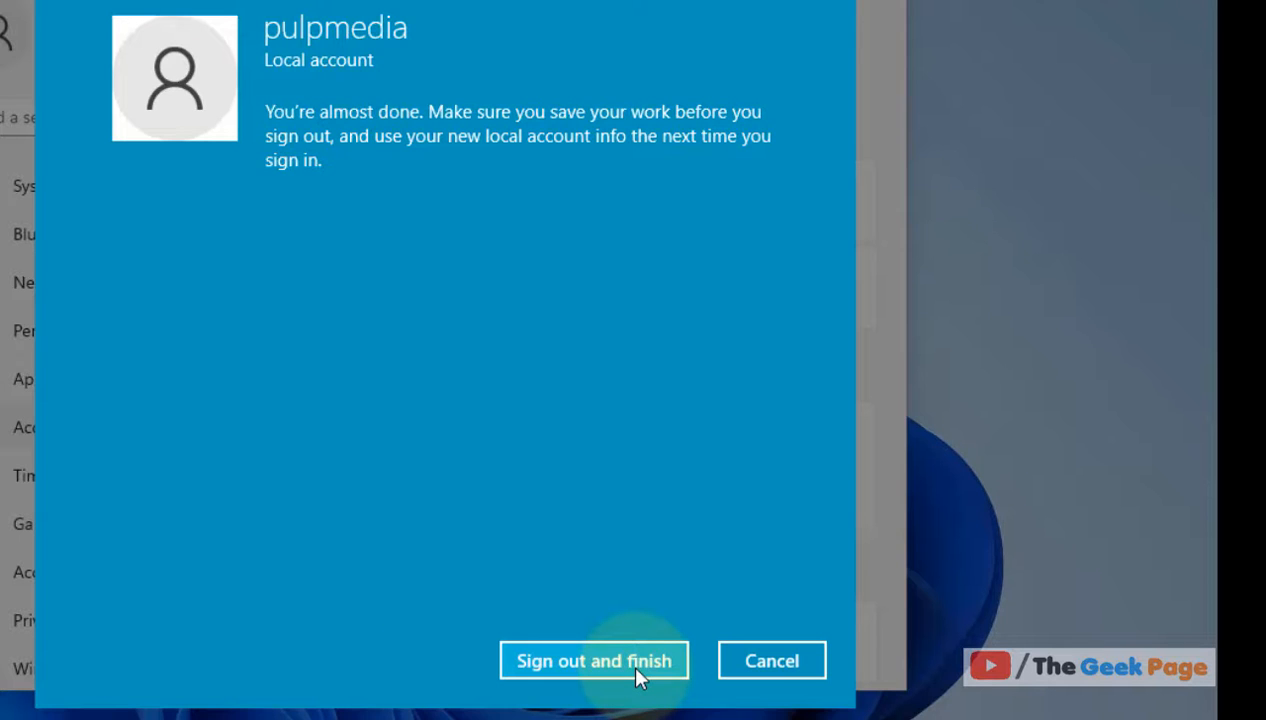
Step: Confirm 'Sign out and finish' to complete the switch to the pulpmedia local account
click(592, 660)
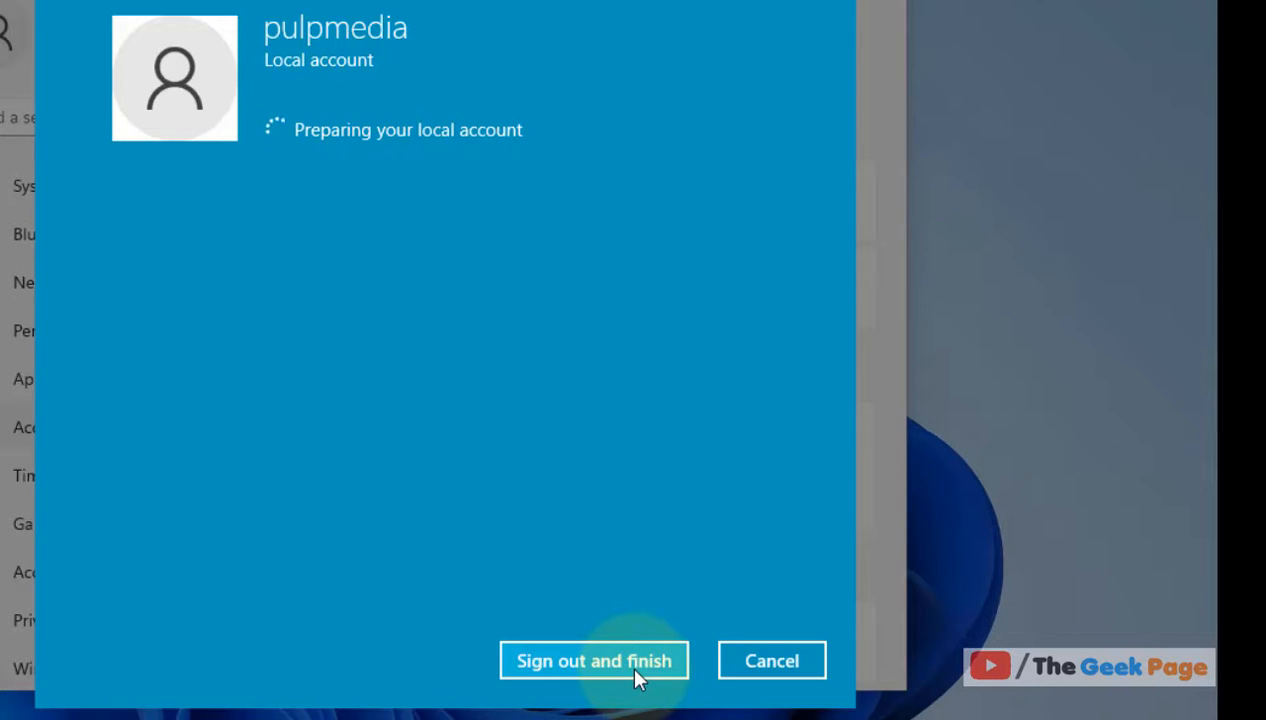
click(592, 660)
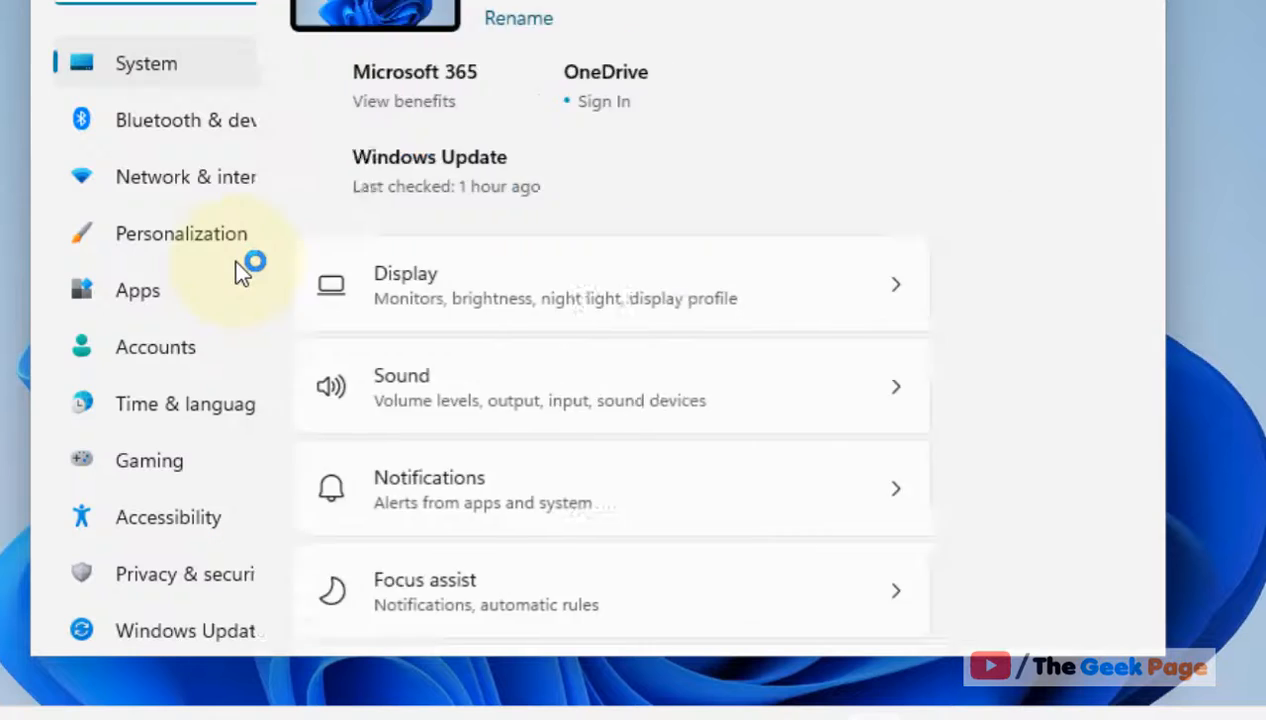
Step: Show the Accounts page listing PULPMEDIA as a Local Account administrator
click(156, 348)
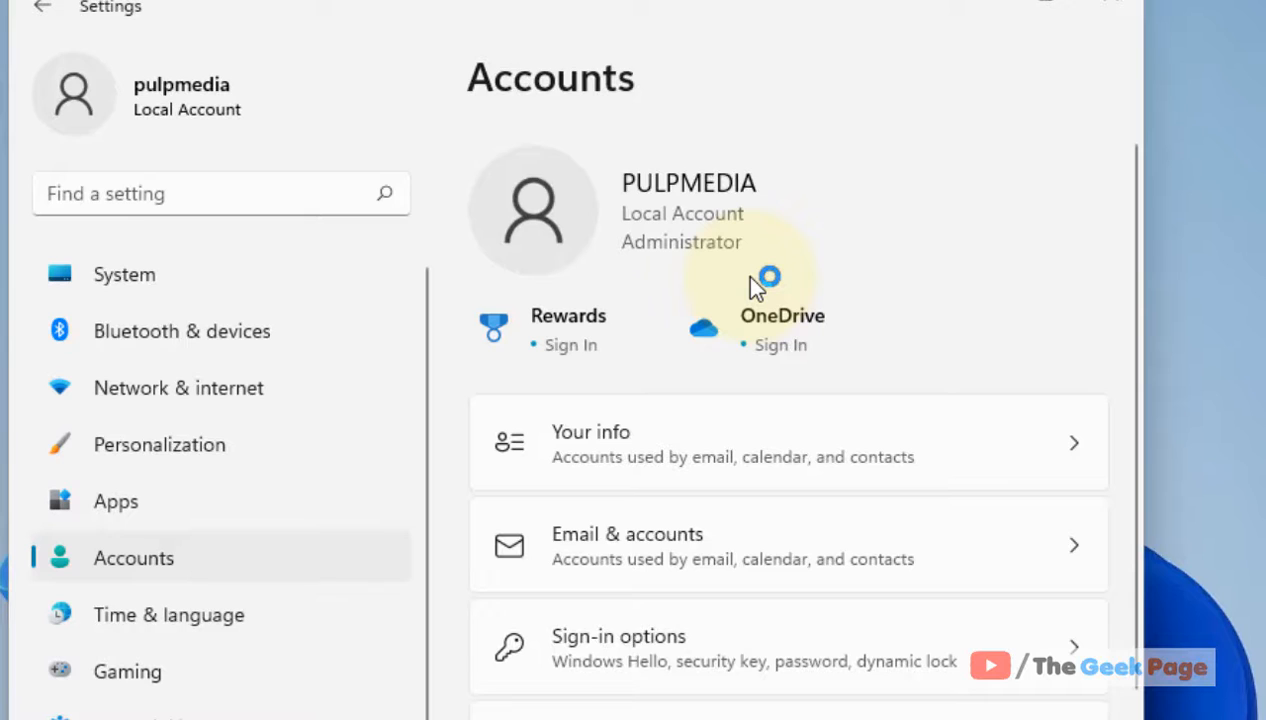
mouse_move(1024, 700)
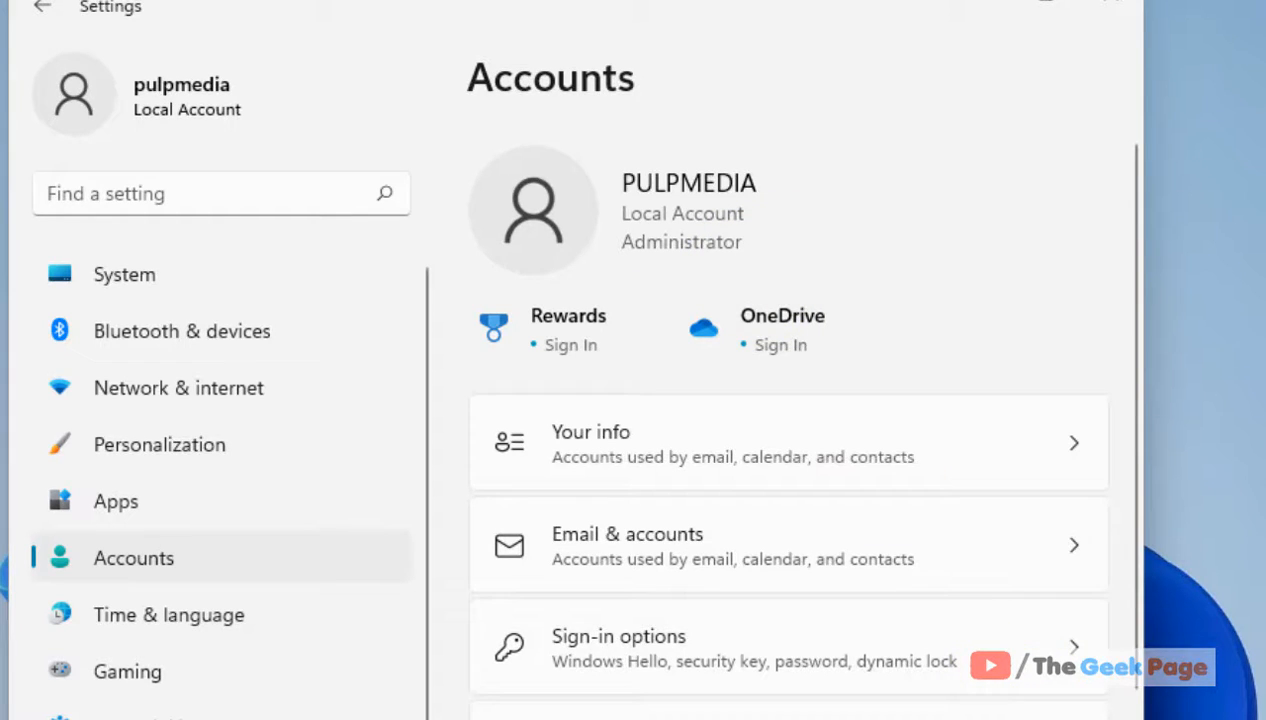
mouse_move(984, 628)
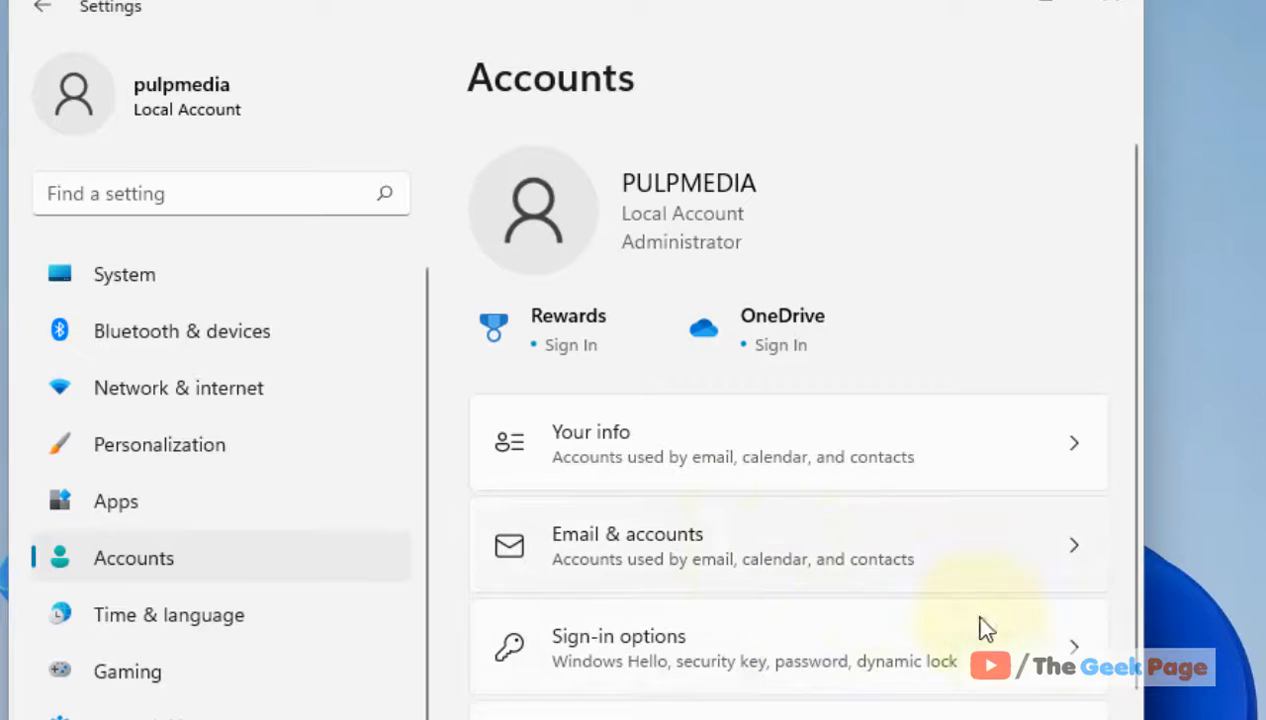